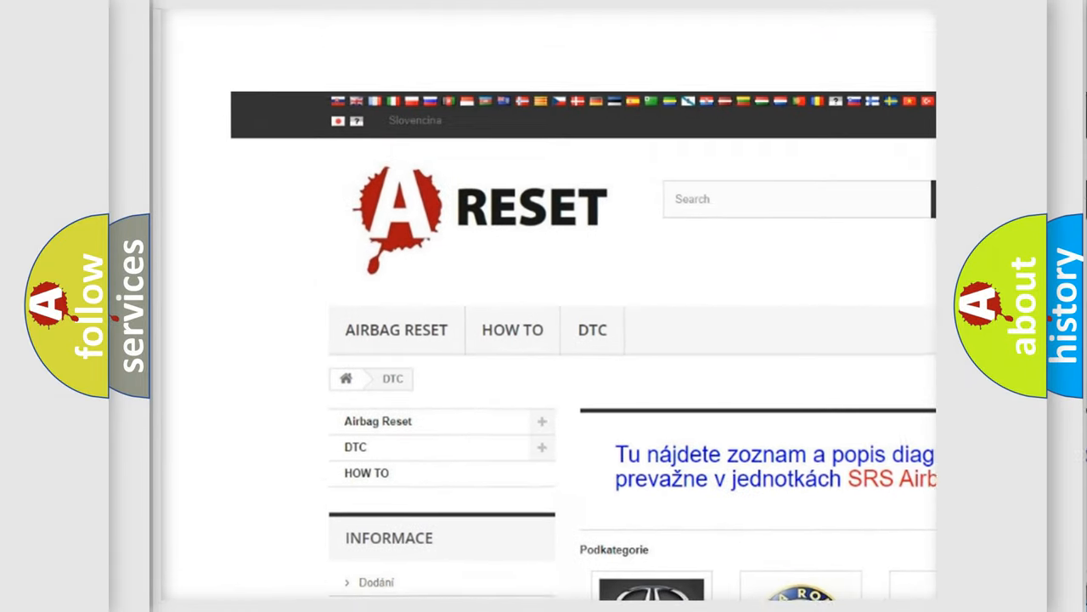
Choose the HUMMER DTC tile from the brand grid to show its diagnostic code list
scroll("down", 3)
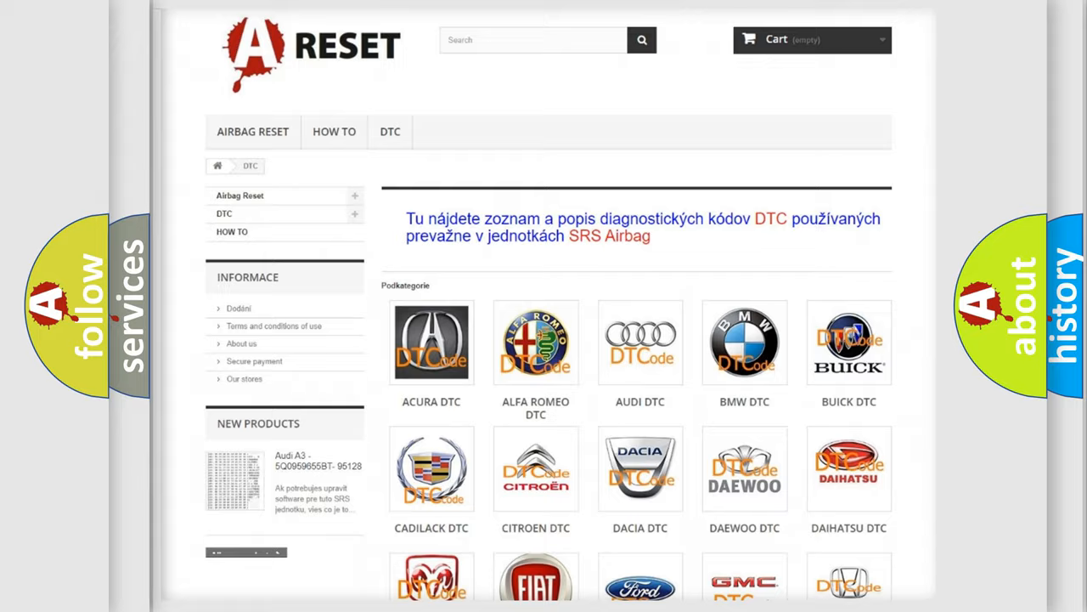
scroll("down", 3)
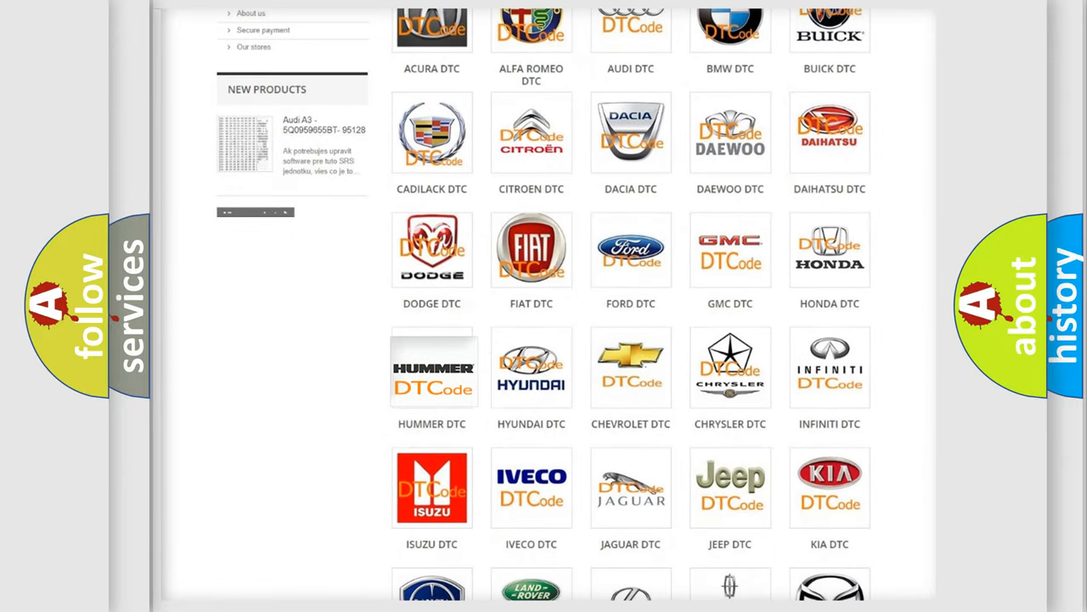
left_click(432, 367)
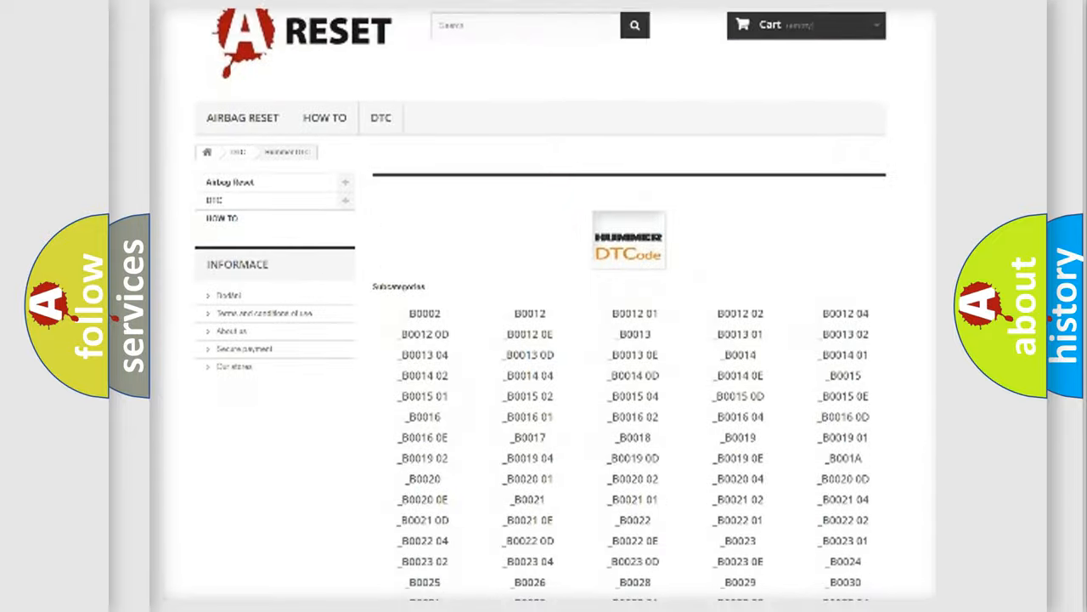